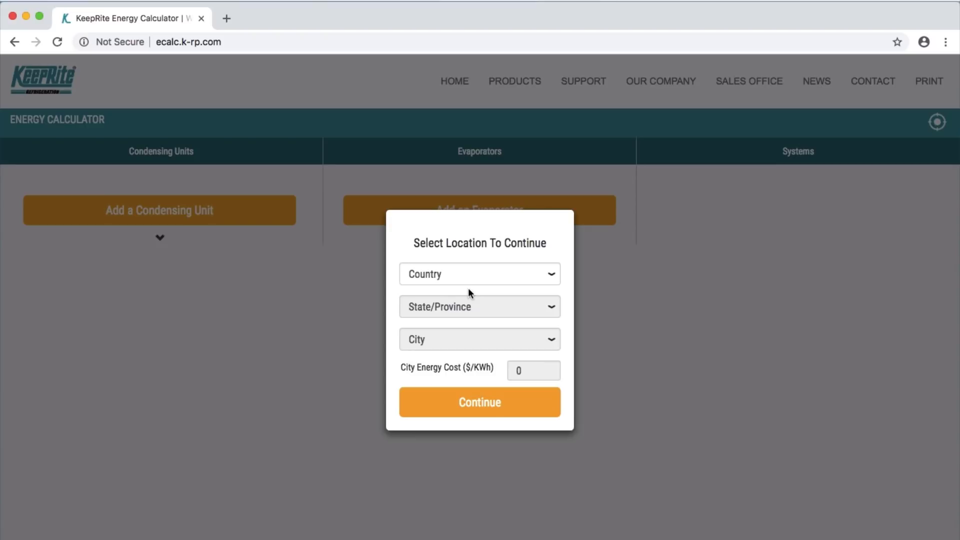
Choose USA, Massachusetts and Boston, filling in the city energy cost of 0.145 $/kWh
{"action": "left_click", "coordinate": [479, 274]}
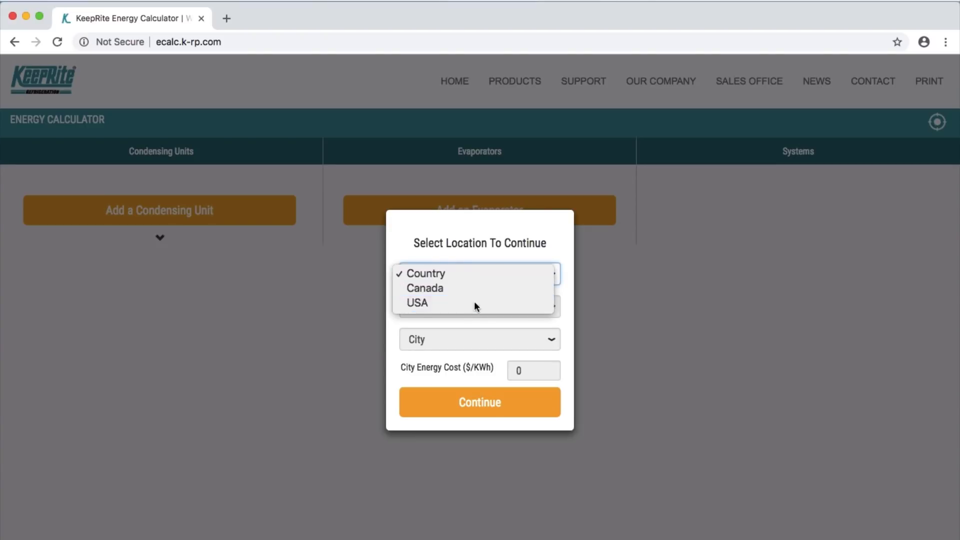
{"action": "left_click", "coordinate": [417, 302]}
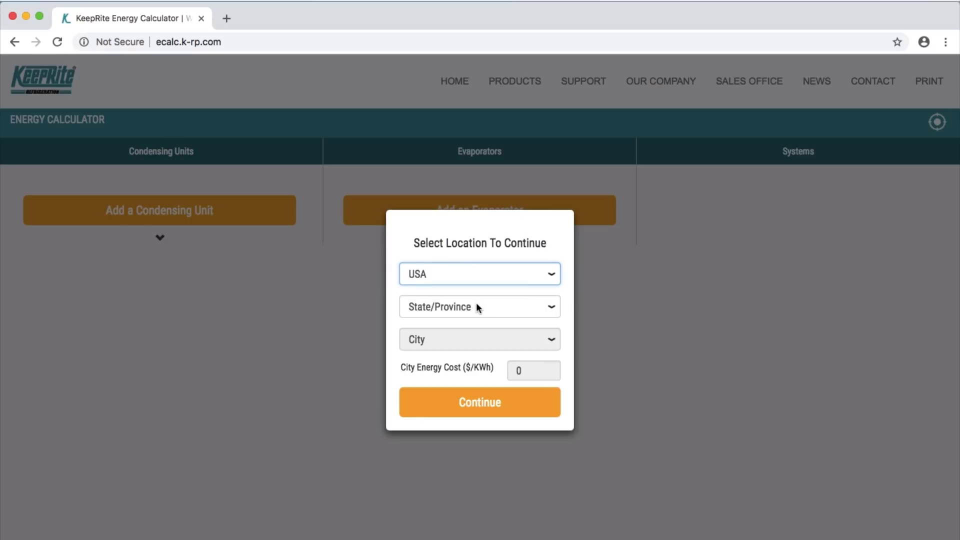
{"action": "left_click", "coordinate": [479, 306]}
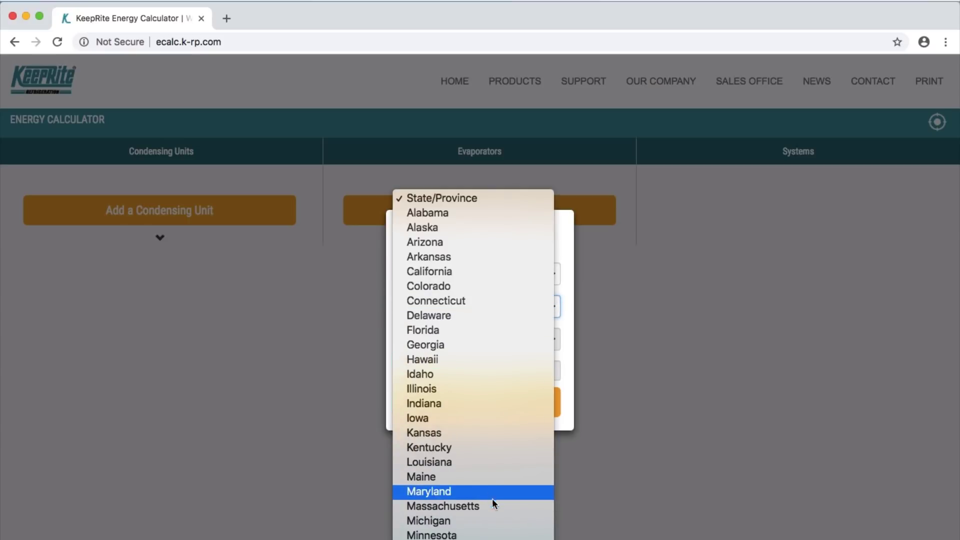
{"action": "left_click", "coordinate": [443, 506]}
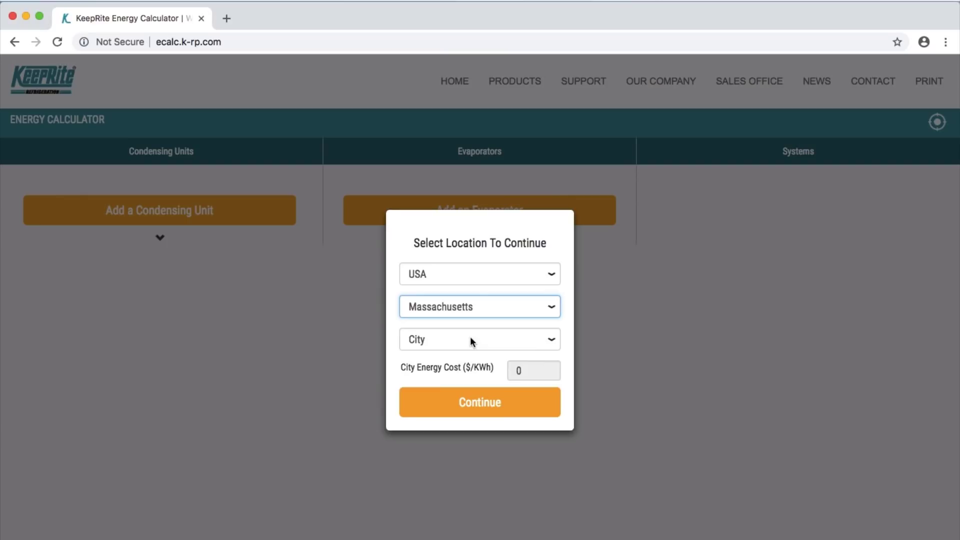
{"action": "left_click", "coordinate": [479, 339]}
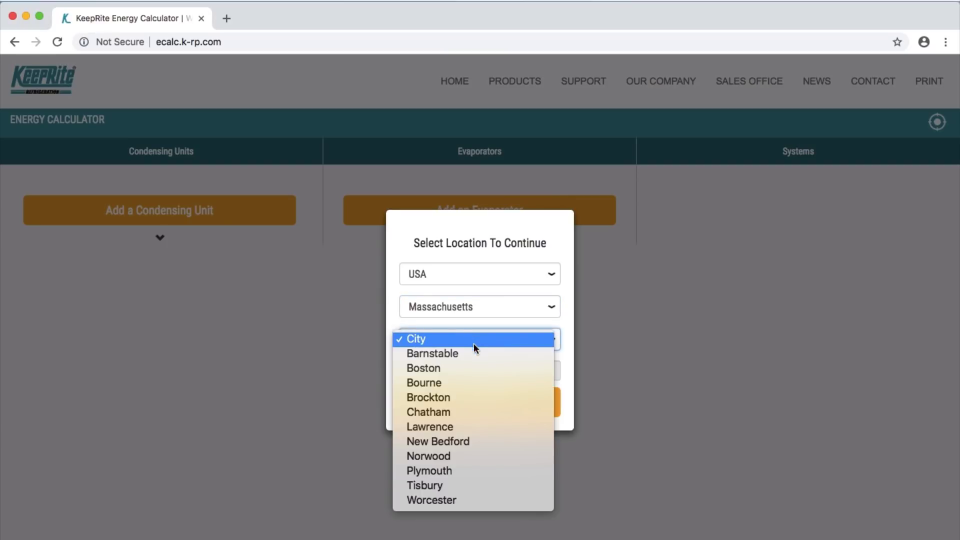
{"action": "left_click", "coordinate": [423, 368]}
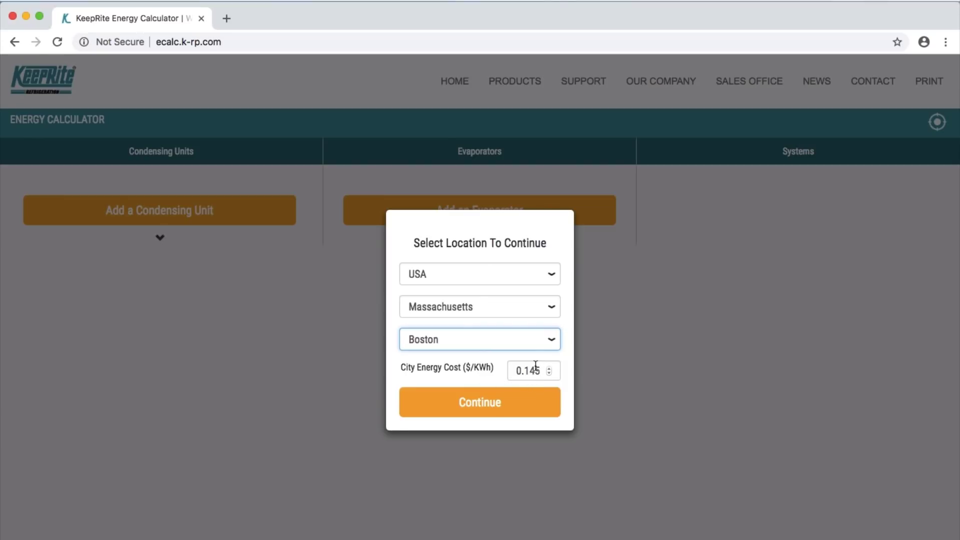
{"action": "left_click", "coordinate": [480, 402]}
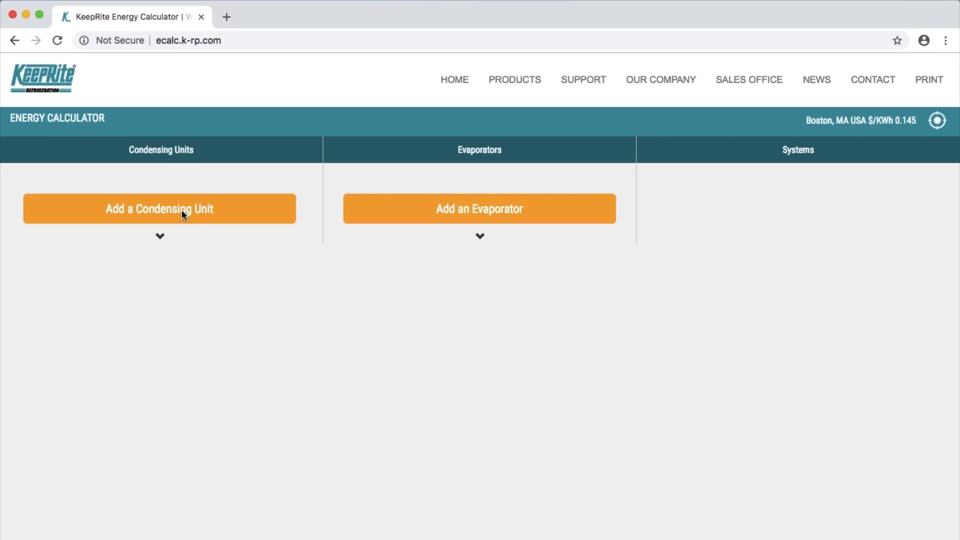
Start a new condensing unit as LARGE VERT AIR - SINGLE with LOW TEMP application
{"action": "left_click", "coordinate": [159, 208]}
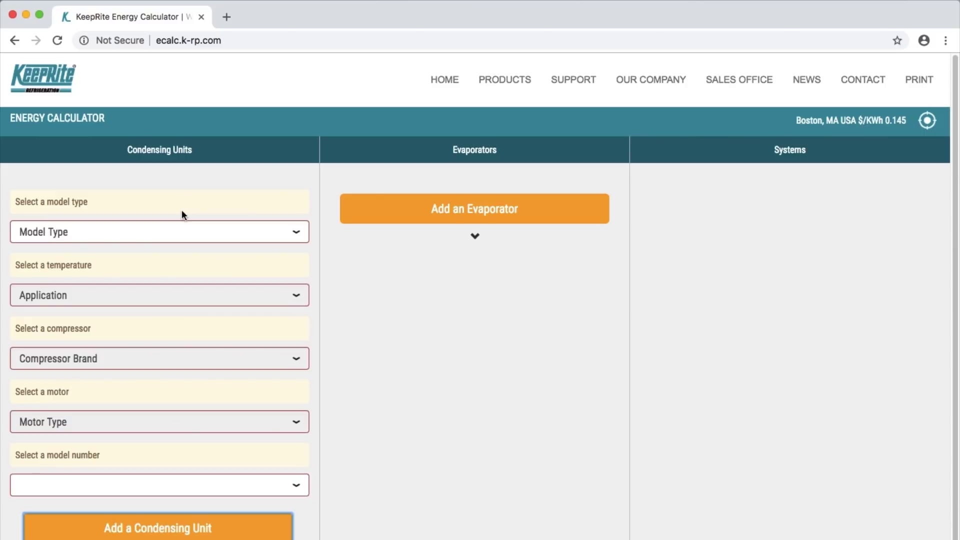
{"action": "mouse_move", "coordinate": [136, 239]}
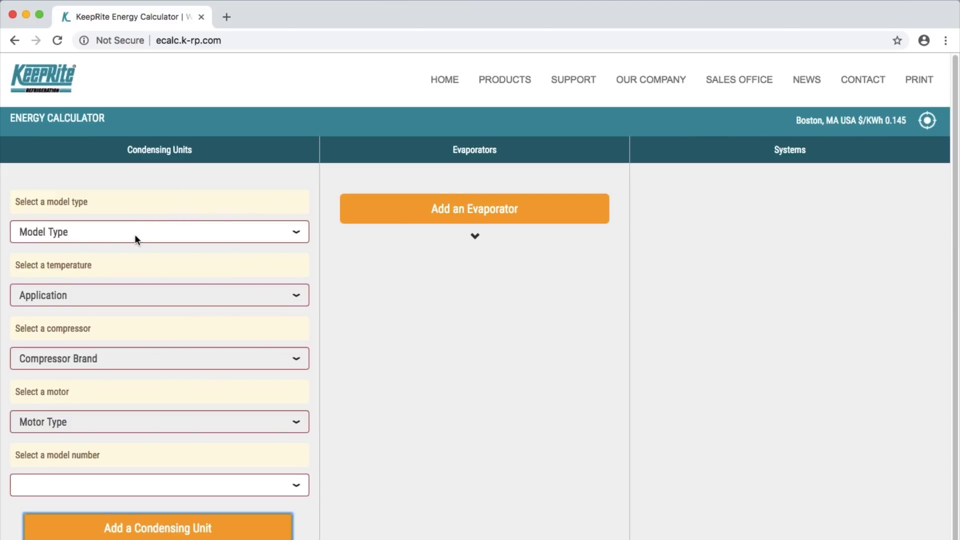
{"action": "left_click", "coordinate": [159, 231]}
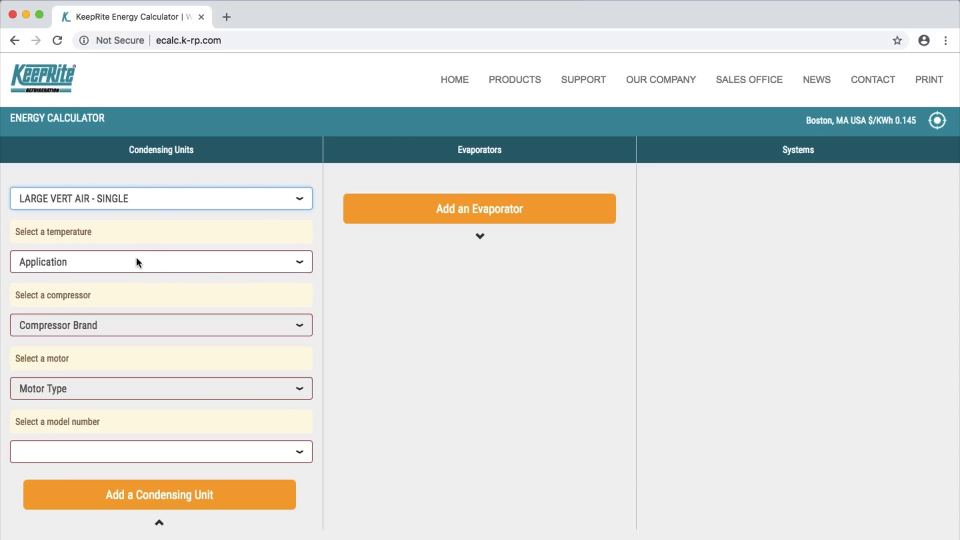
{"action": "left_click", "coordinate": [160, 261]}
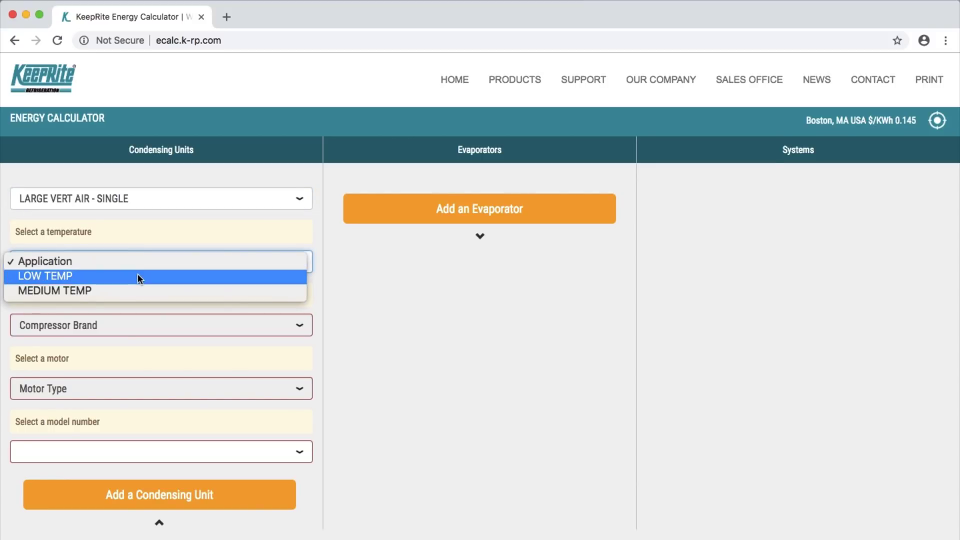
{"action": "left_click", "coordinate": [44, 276]}
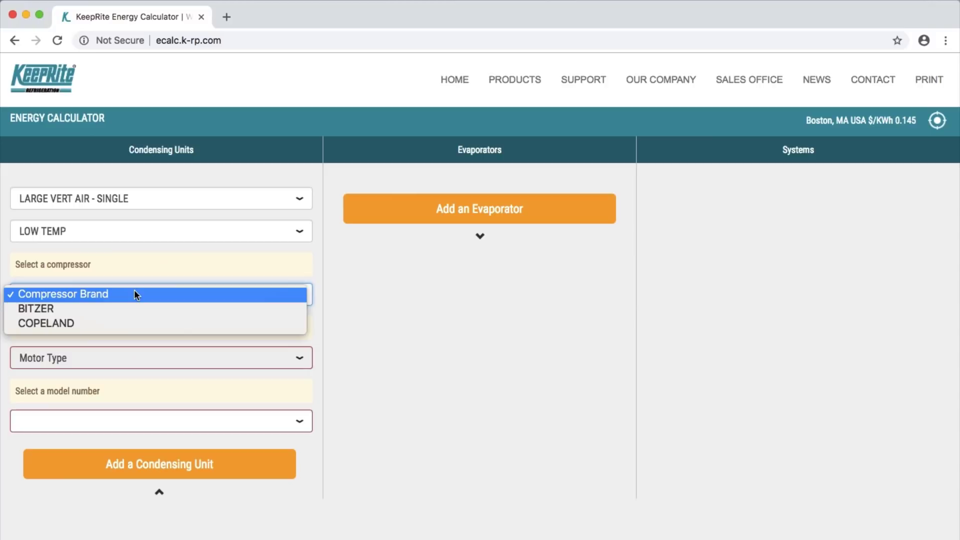
{"action": "mouse_move", "coordinate": [133, 323]}
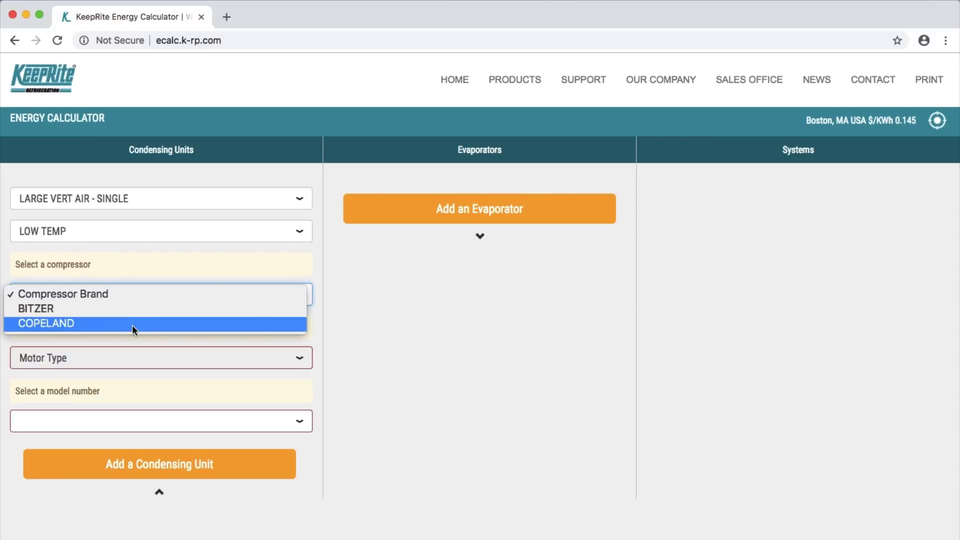
Set COPELAND compressor, LIMITROL+ motor and model KVS010L8 407A
{"action": "left_click", "coordinate": [46, 323]}
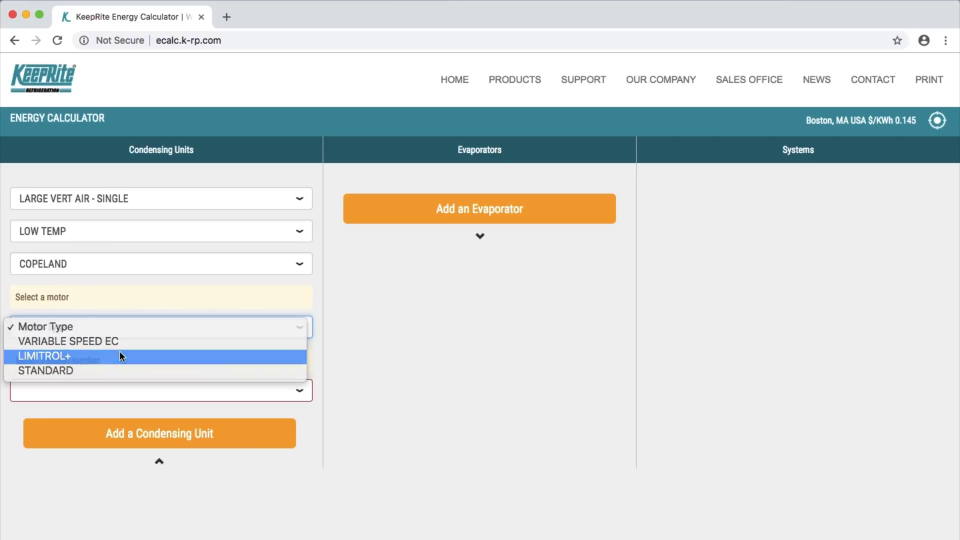
{"action": "left_click", "coordinate": [44, 356]}
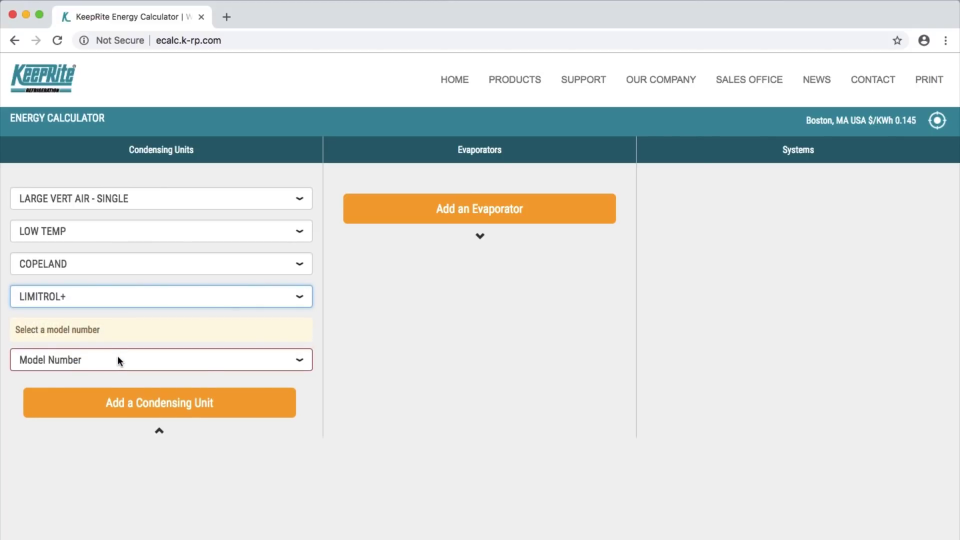
{"action": "left_click", "coordinate": [159, 360]}
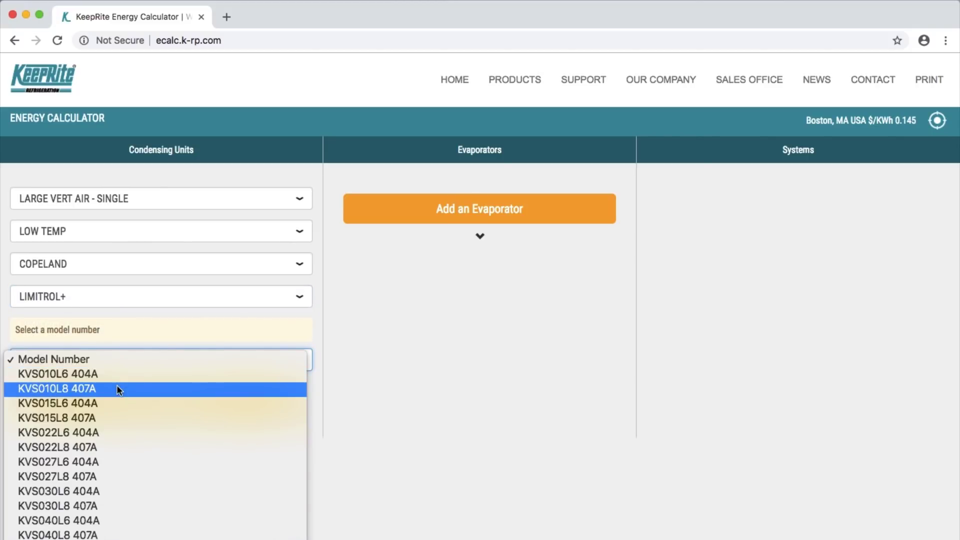
{"action": "left_click", "coordinate": [57, 388]}
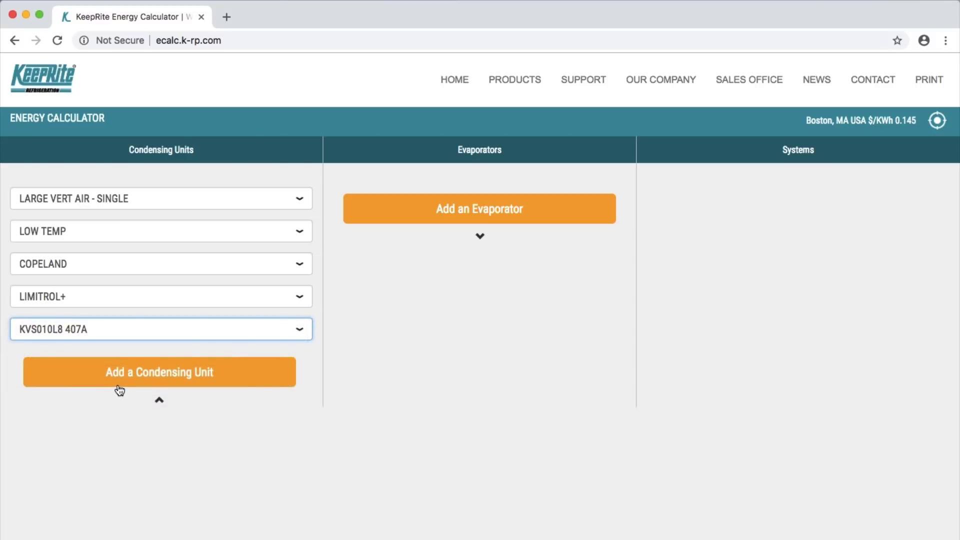
{"action": "mouse_move", "coordinate": [164, 384]}
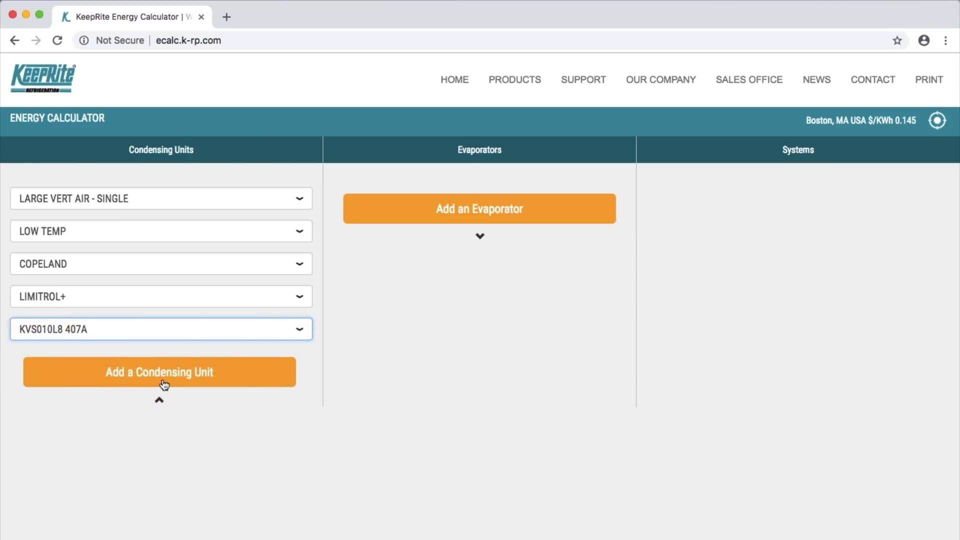
Add Condensing Unit 1, estimating 53,057 kWh per year at $7,693 annual cost
{"action": "left_click", "coordinate": [159, 372]}
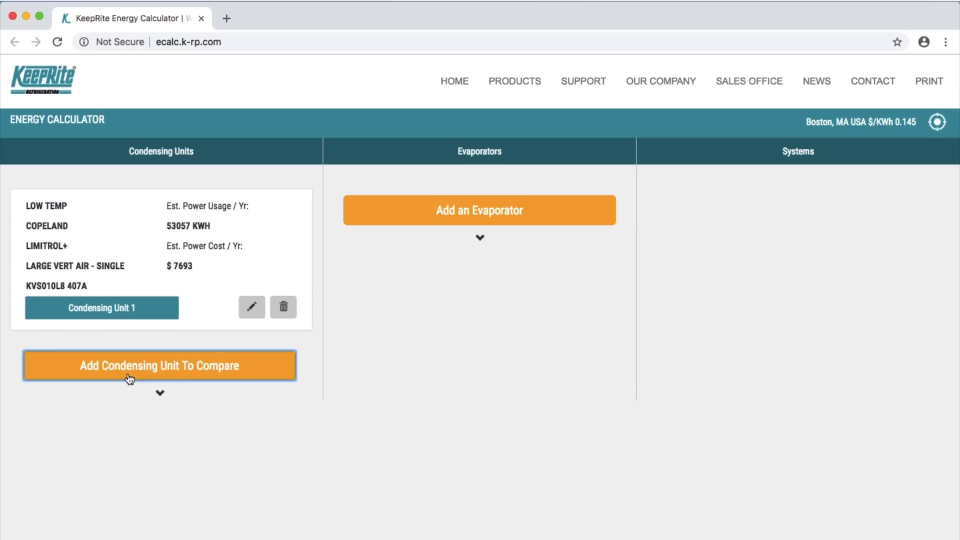
{"action": "mouse_move", "coordinate": [172, 342]}
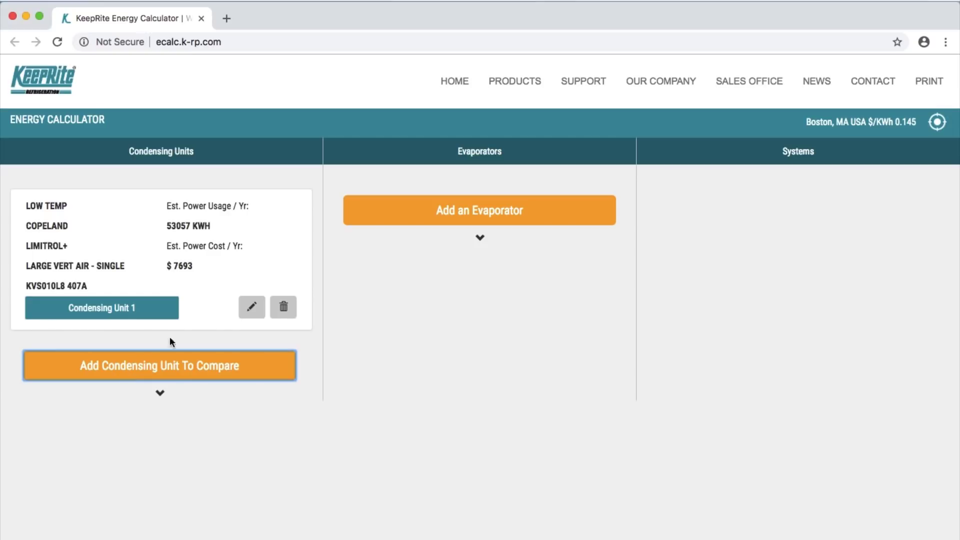